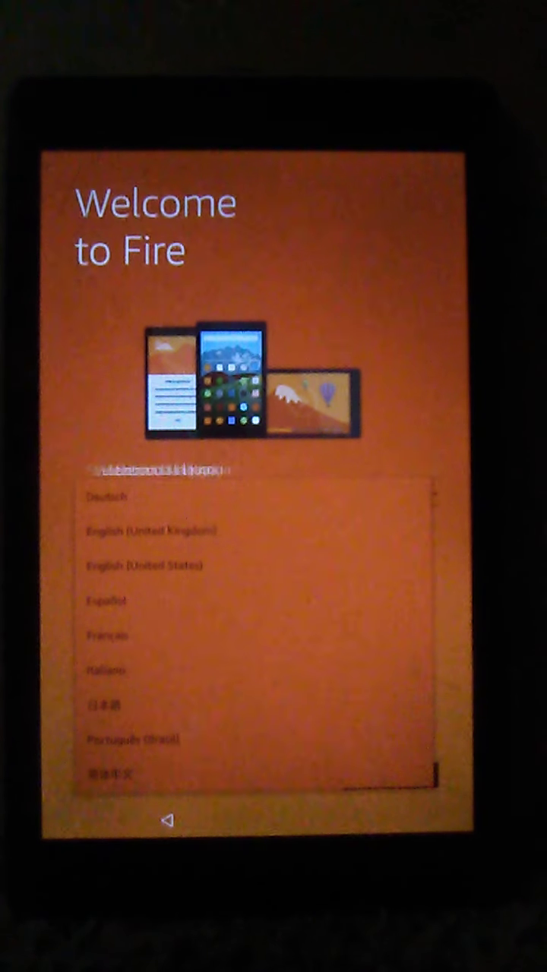
- Pick the tablet's language on the Welcome to Fire screen and continue
left_click(144, 564)
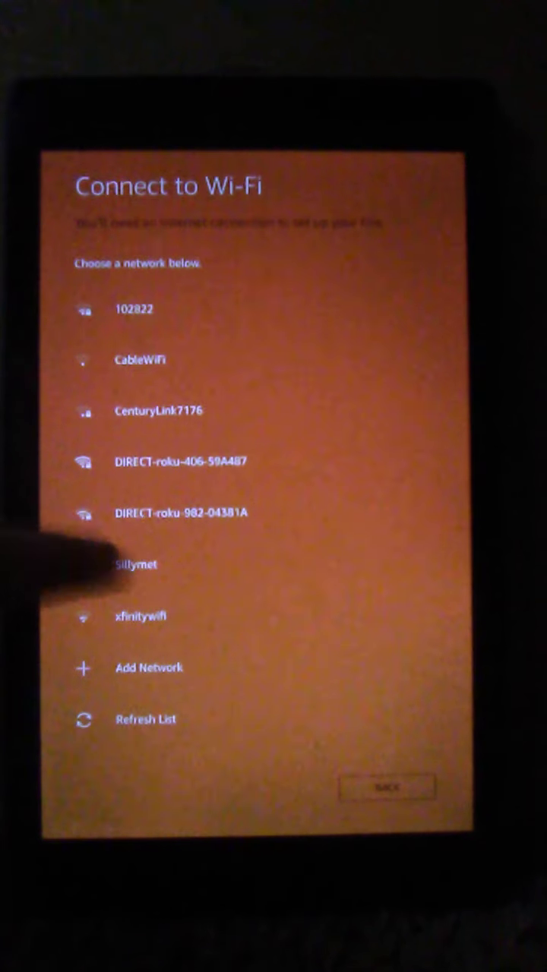
- Join the Sillymet network by entering its password and connecting
left_click(133, 565)
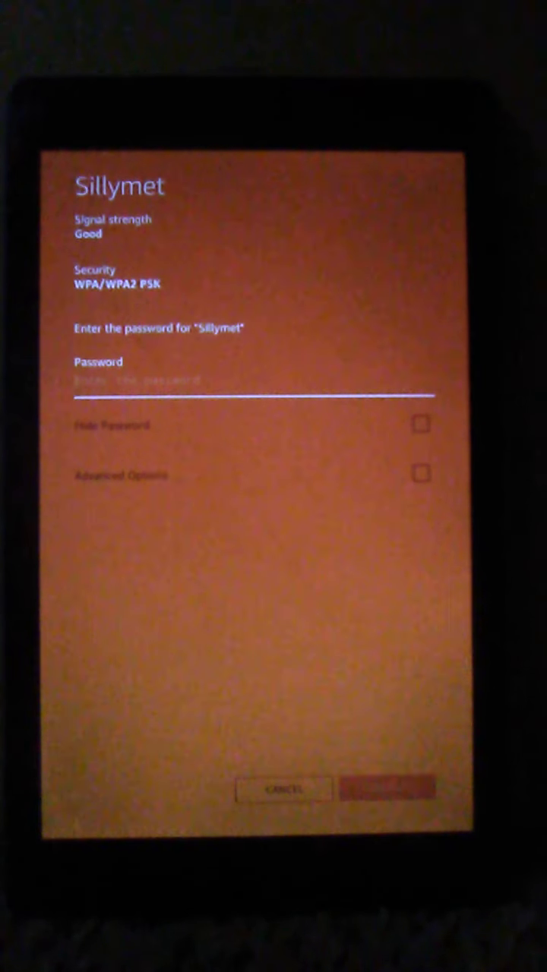
left_click(251, 382)
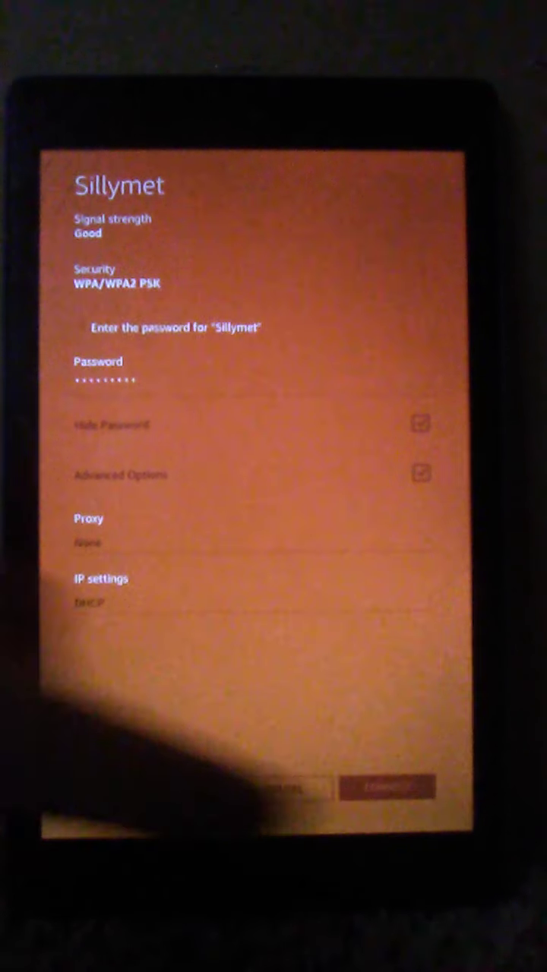
left_click(387, 787)
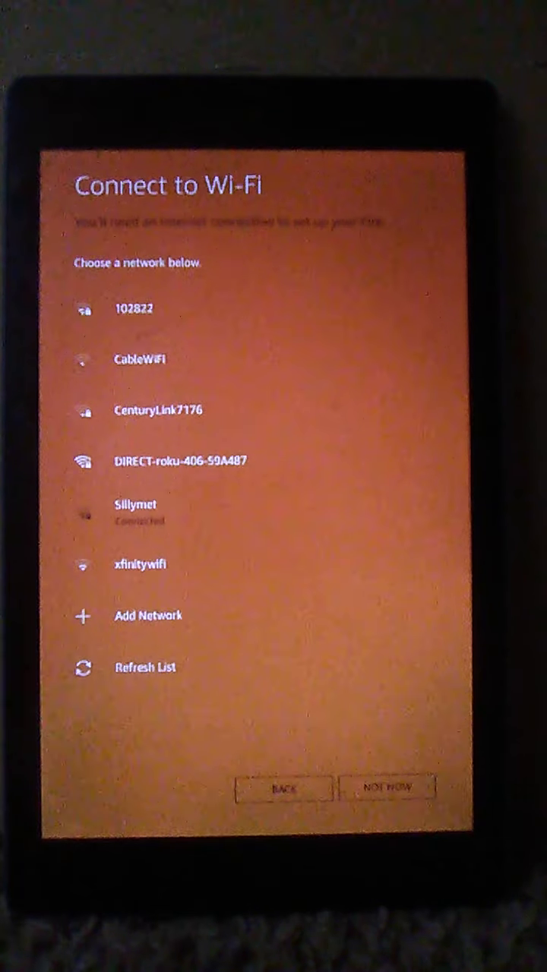
- Continue past Wi-Fi to the Restore your last backup? screen
left_click(389, 788)
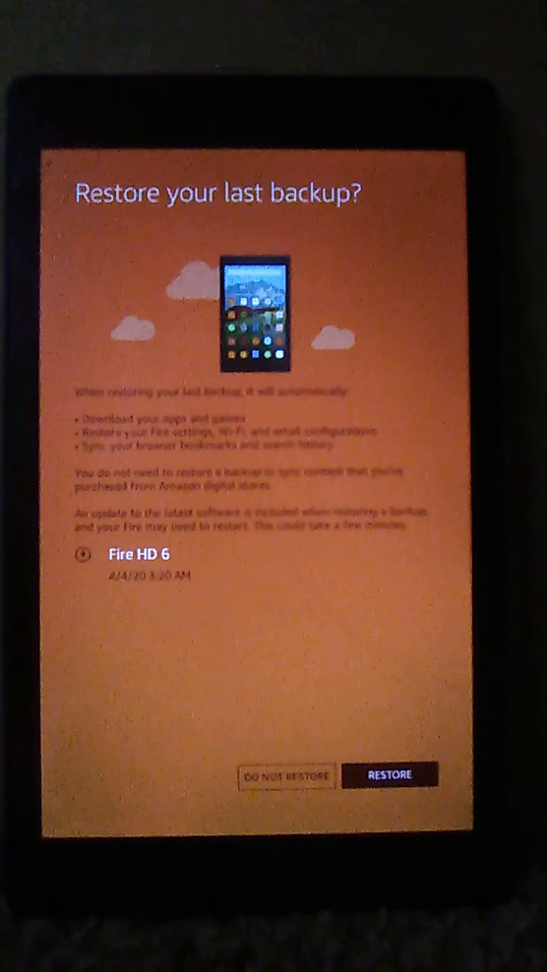
- Answer the Fire HD 6 backup restore offer and accept the Fire options
left_click(388, 775)
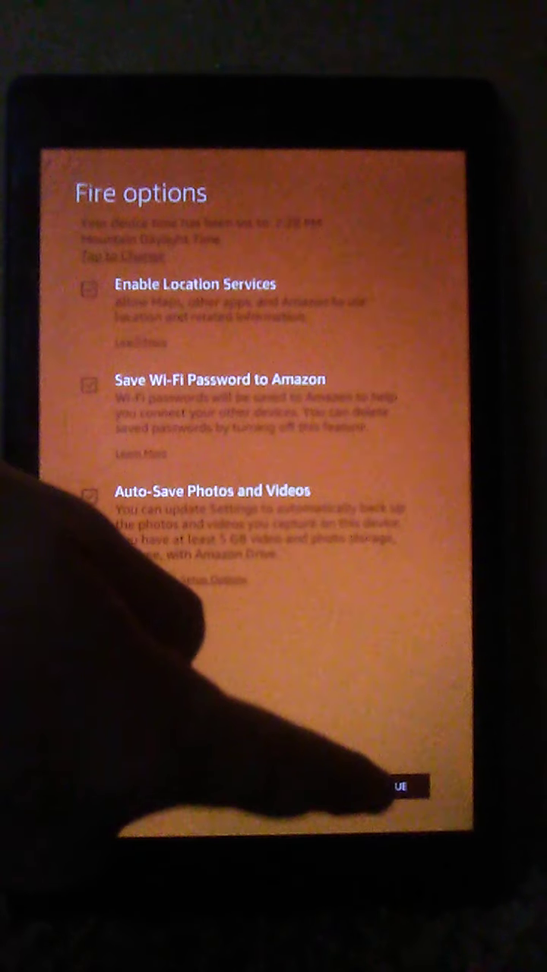
left_click(403, 787)
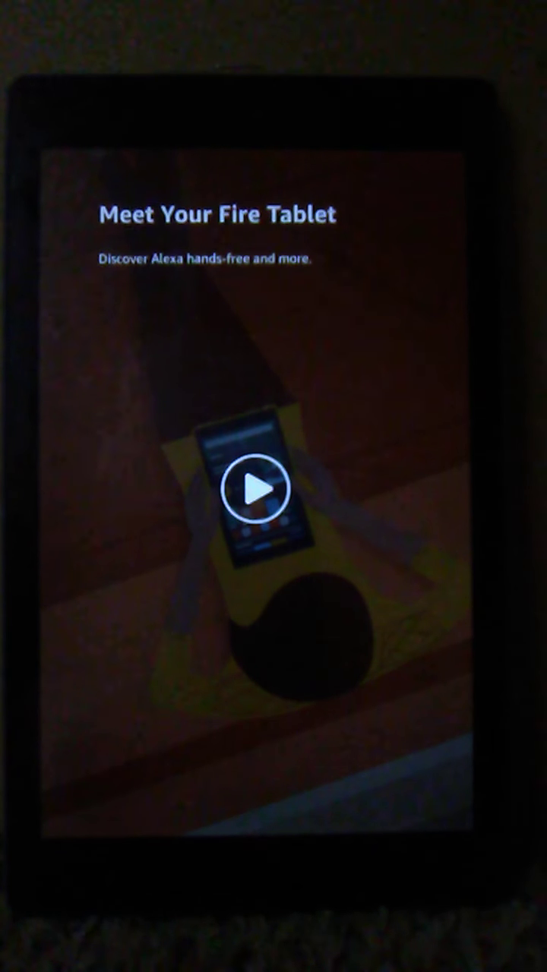
- Start the Meet Your Fire Tablet intro video and tap on the screen while it plays
left_click(256, 494)
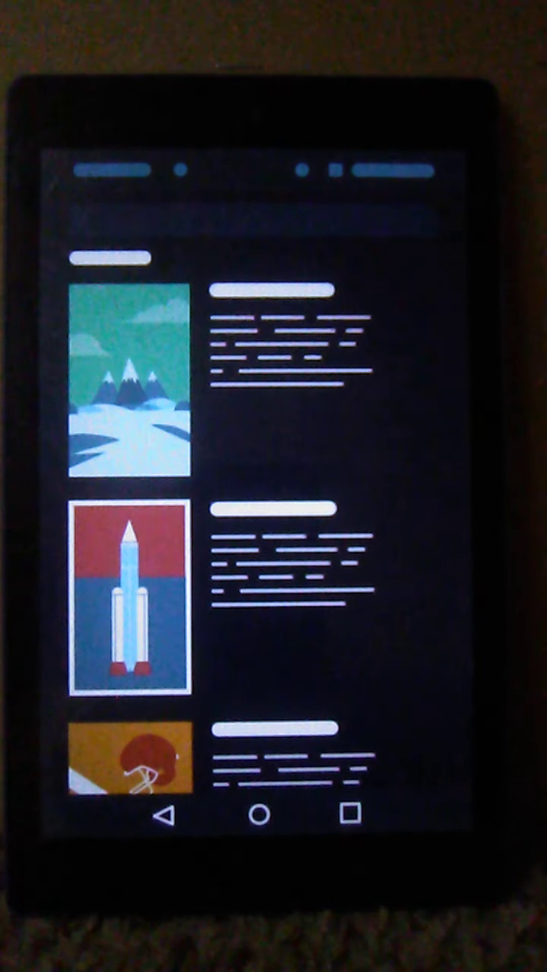
left_click(130, 387)
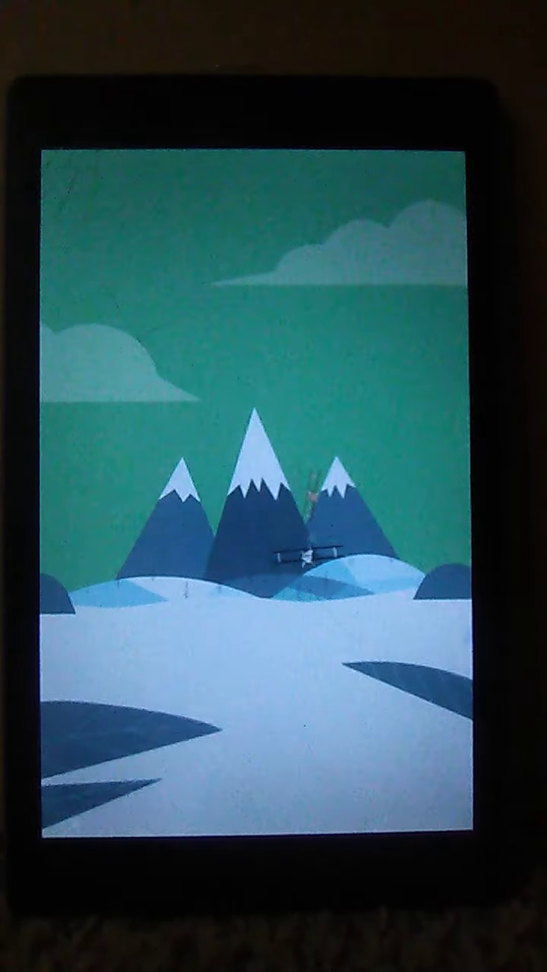